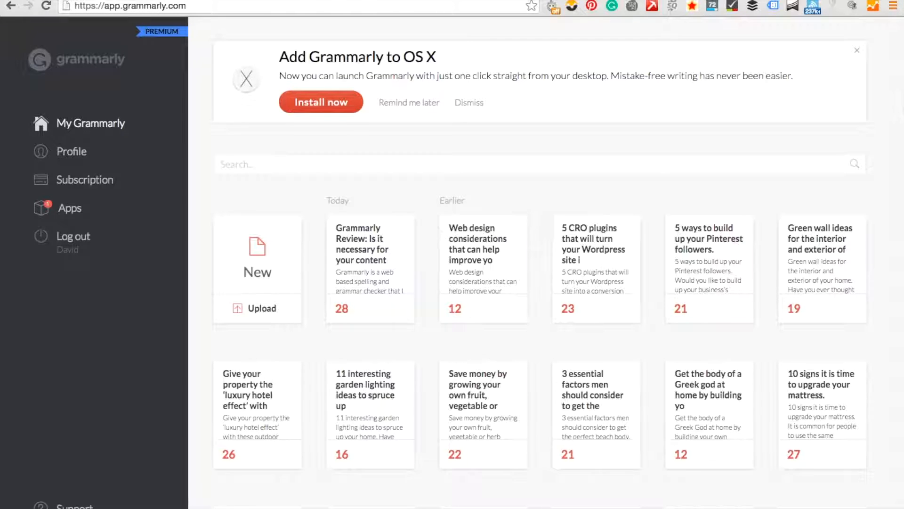
{"action": "mouse_move", "coordinate": [484, 352]}
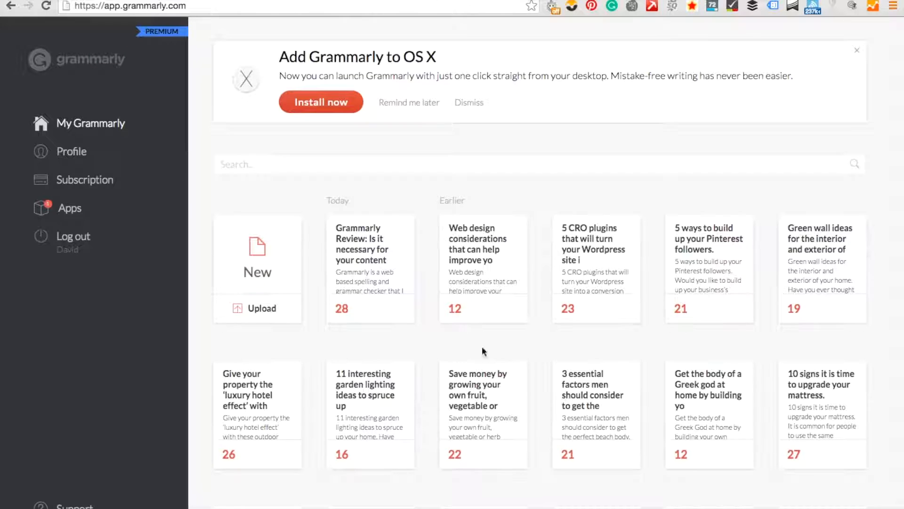
{"action": "mouse_move", "coordinate": [253, 136]}
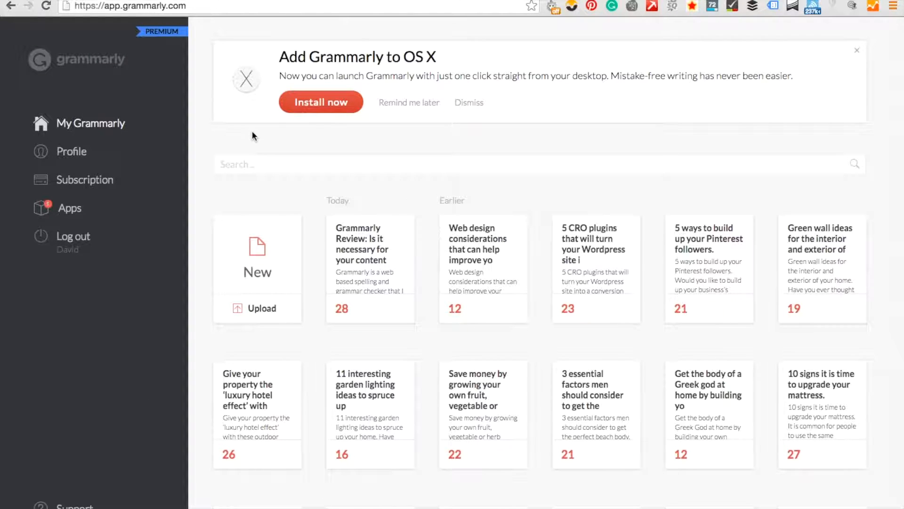
{"action": "mouse_move", "coordinate": [193, 52]}
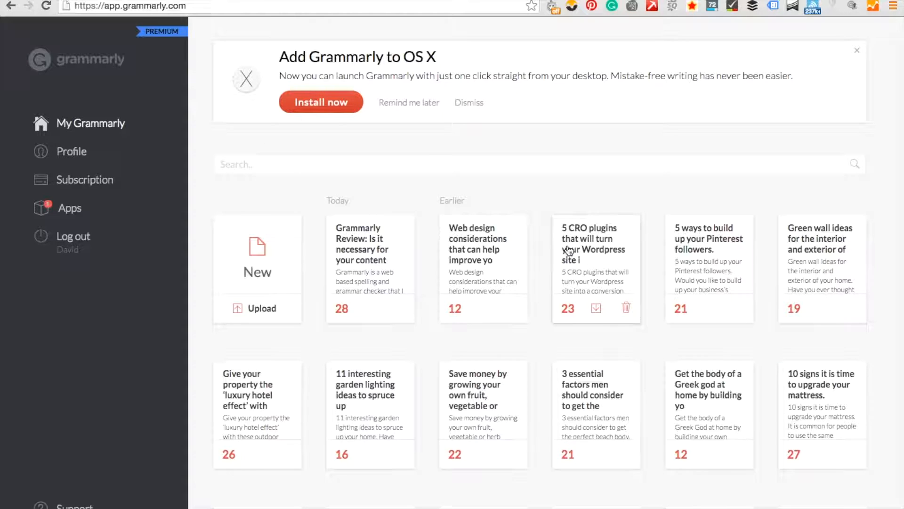
{"action": "mouse_move", "coordinate": [701, 272]}
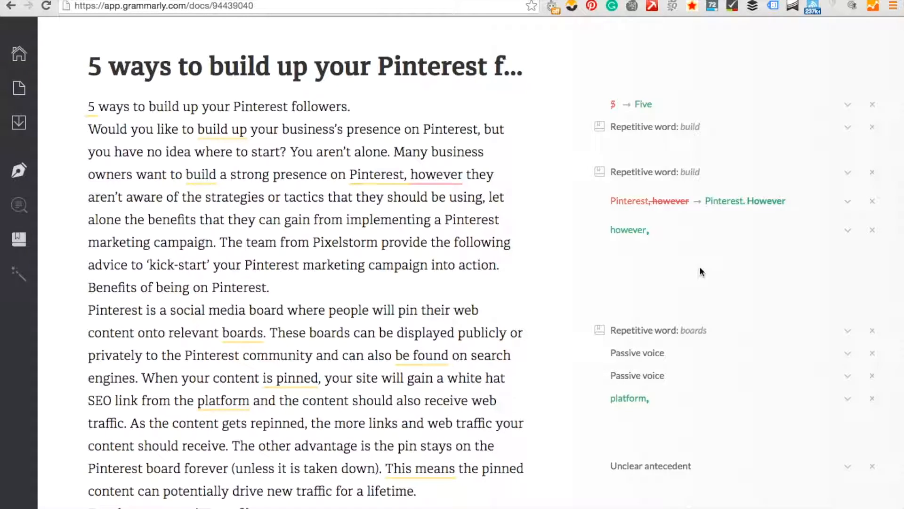
{"action": "mouse_move", "coordinate": [516, 251]}
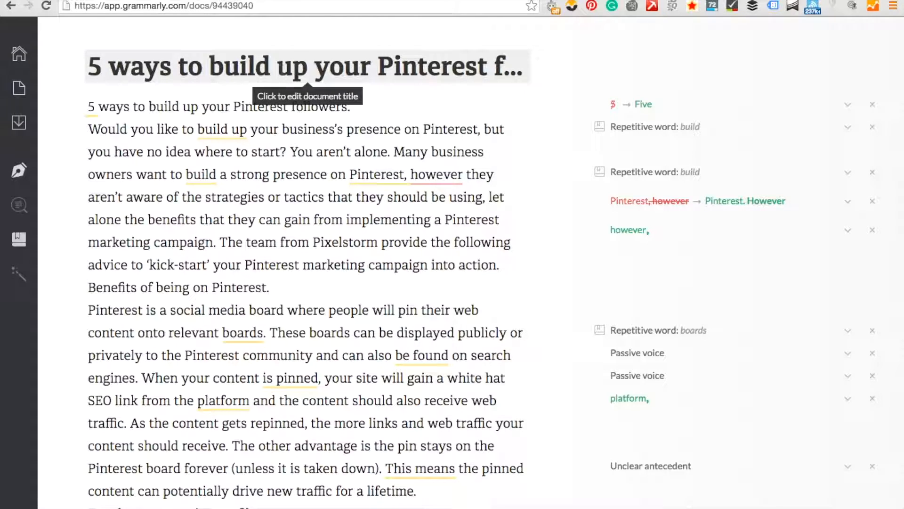
{"action": "mouse_move", "coordinate": [266, 106]}
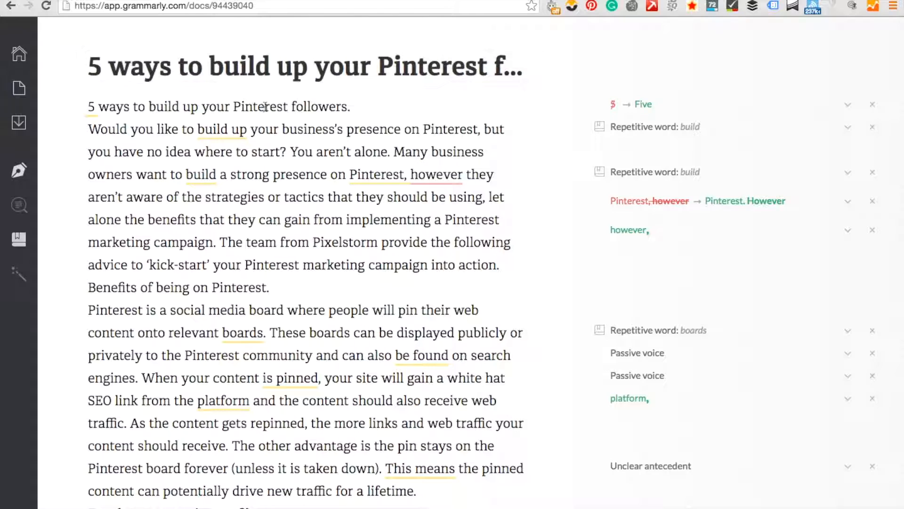
{"action": "mouse_move", "coordinate": [263, 319]}
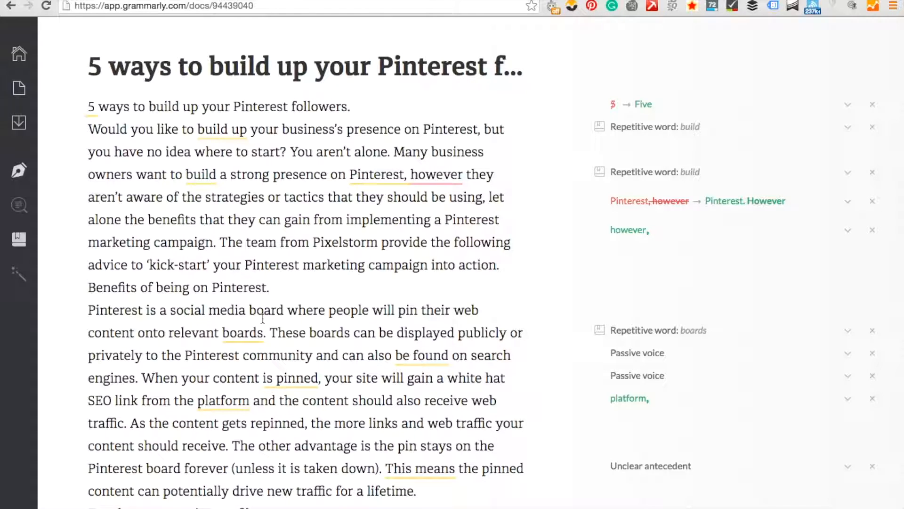
{"action": "mouse_move", "coordinate": [669, 201]}
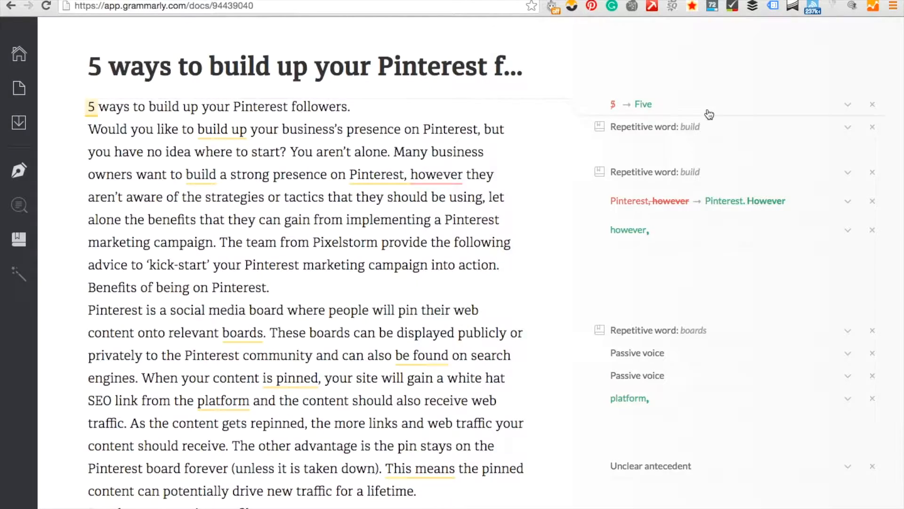
- Review the repeated-word 'boards' and missing-comma 'platform,' suggestion cards
{"action": "scroll", "scroll_direction": "down", "scroll_amount": 3}
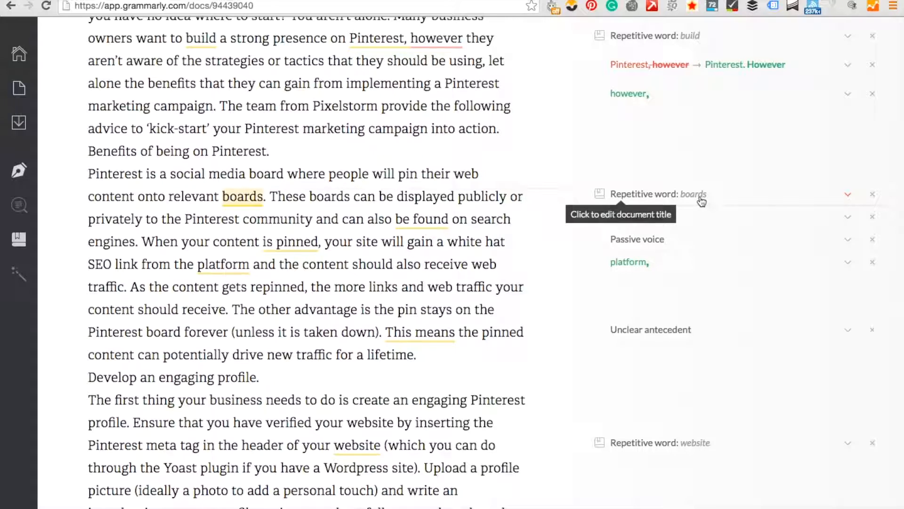
{"action": "left_click", "coordinate": [848, 194]}
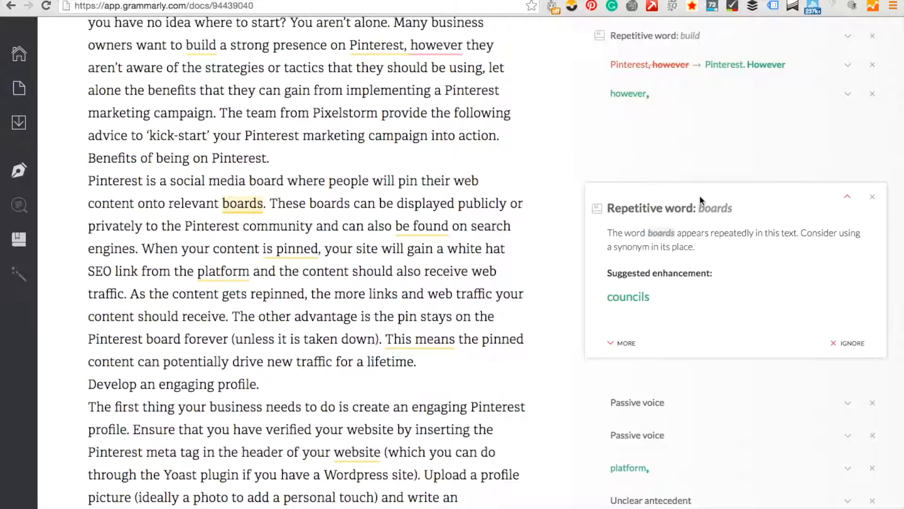
{"action": "mouse_move", "coordinate": [682, 299]}
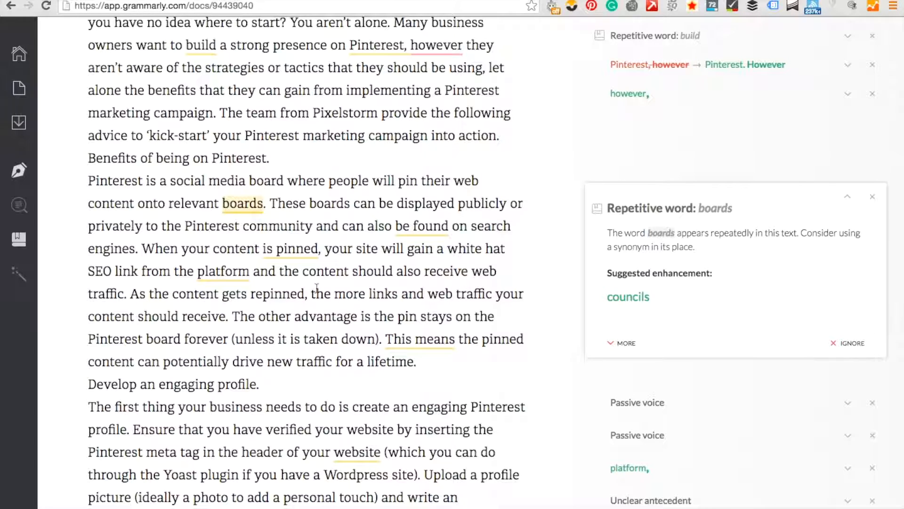
{"action": "left_click", "coordinate": [630, 468]}
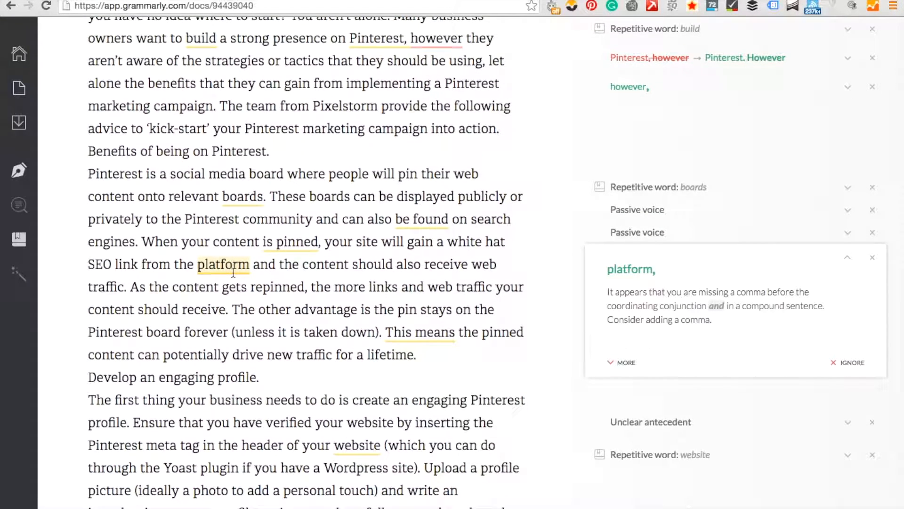
{"action": "mouse_move", "coordinate": [654, 315]}
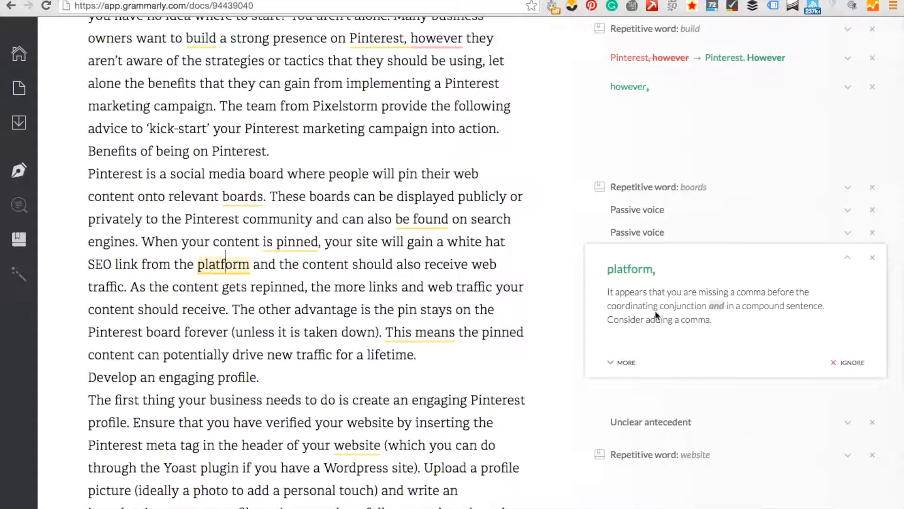
{"action": "mouse_move", "coordinate": [699, 337]}
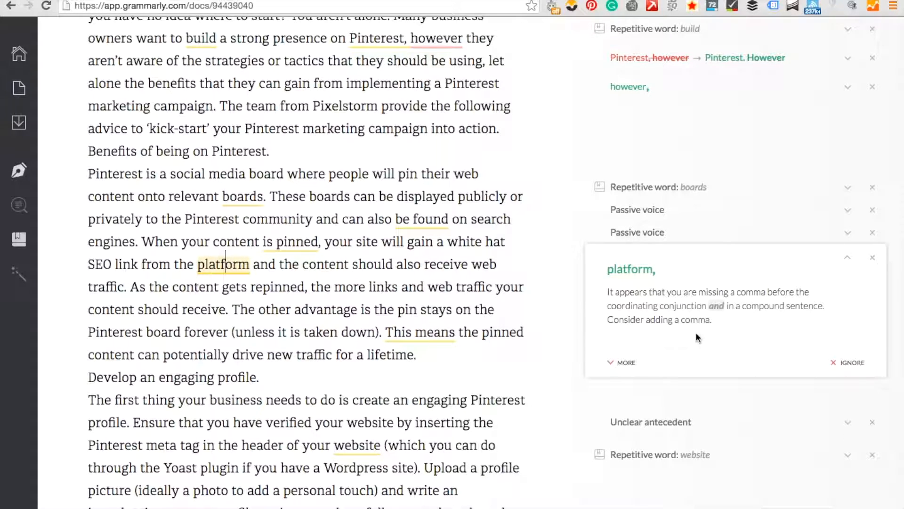
- Scroll down through the article to its closing paragraph
{"action": "scroll", "scroll_direction": "down", "scroll_amount": 3}
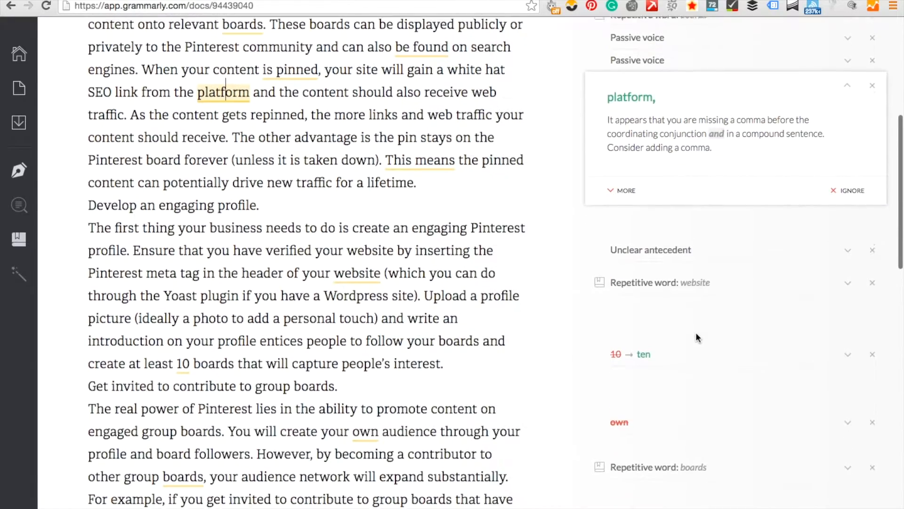
{"action": "scroll", "scroll_direction": "down", "scroll_amount": 3}
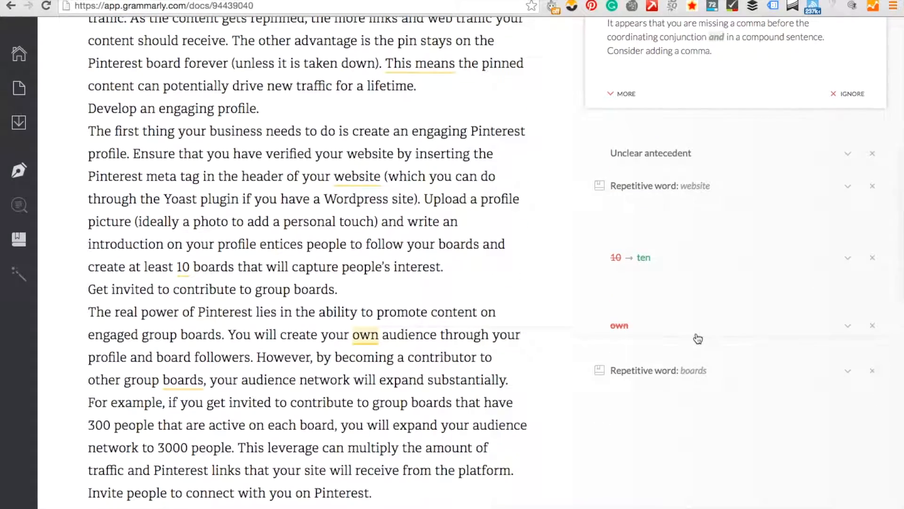
{"action": "scroll", "scroll_direction": "down", "scroll_amount": 3}
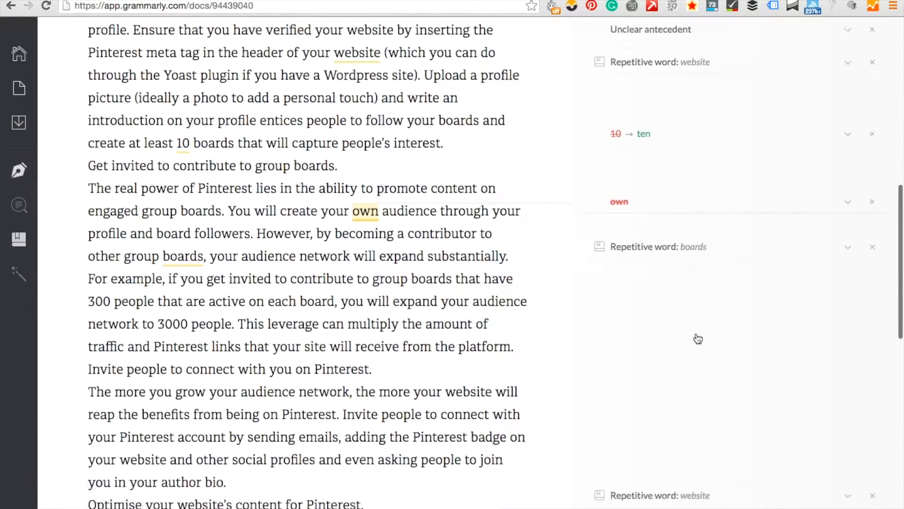
{"action": "scroll", "scroll_direction": "down", "scroll_amount": 3}
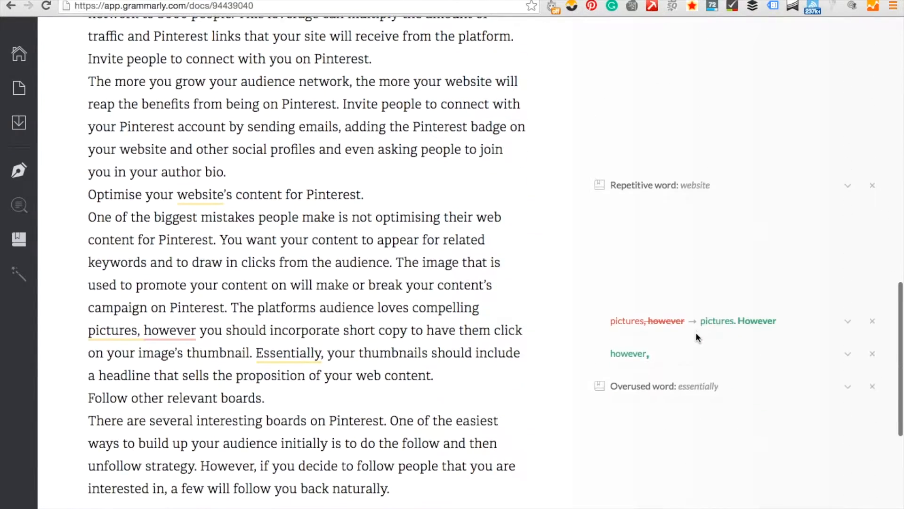
{"action": "scroll", "scroll_direction": "down", "scroll_amount": 3}
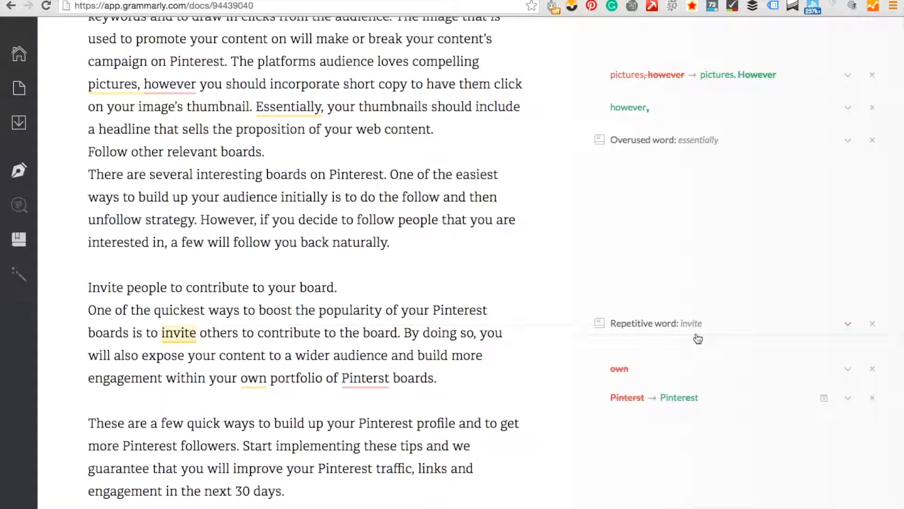
- Reveal the Copy/Download options and the Plagiarism toggle, still off, from the left sidebar
{"action": "left_click", "coordinate": [19, 88]}
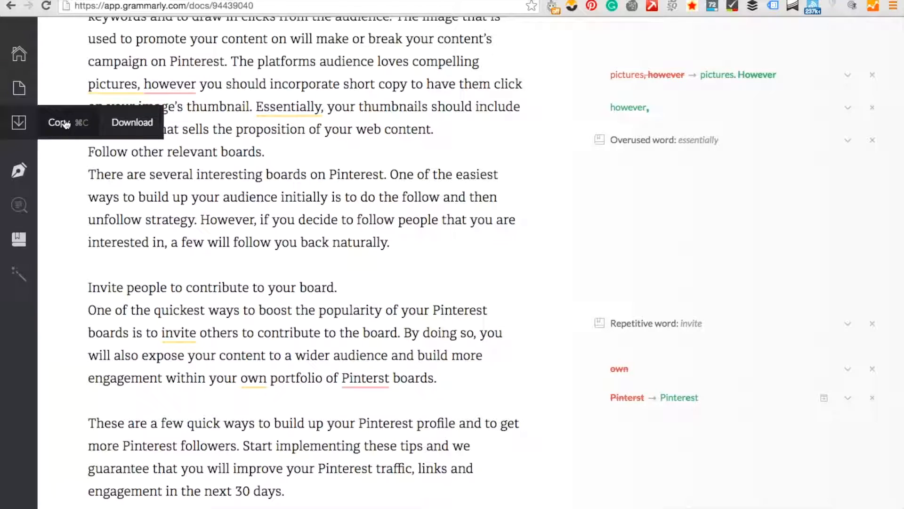
{"action": "left_click", "coordinate": [18, 169]}
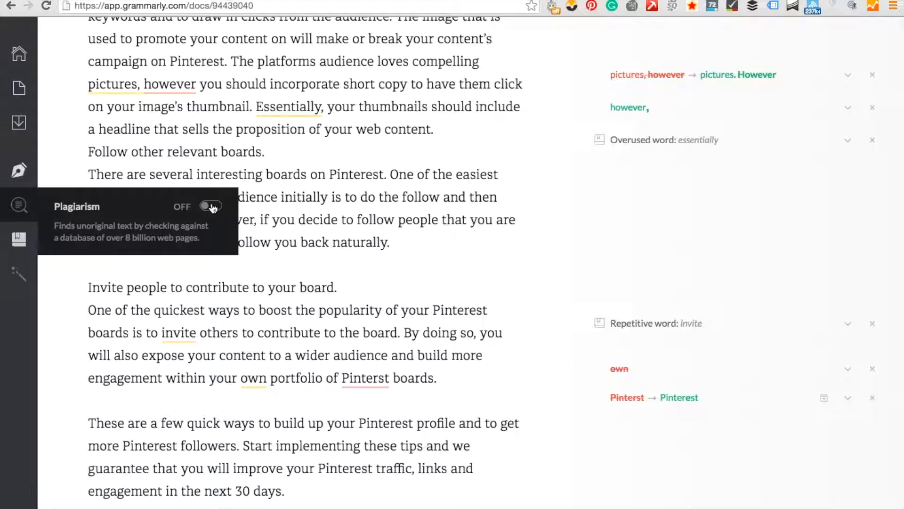
{"action": "mouse_move", "coordinate": [210, 207]}
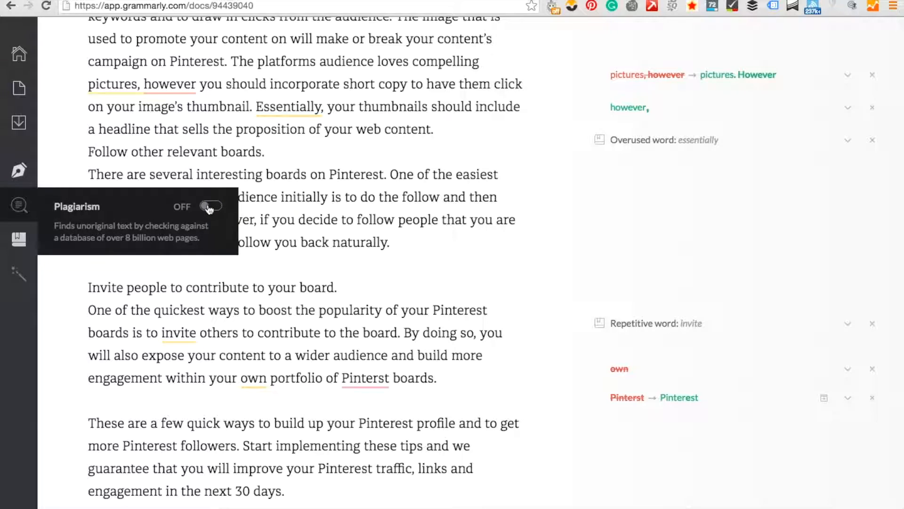
- Switch on the plagiarism check, reporting 5% with two eight-word unoriginal passages
{"action": "left_click", "coordinate": [211, 206]}
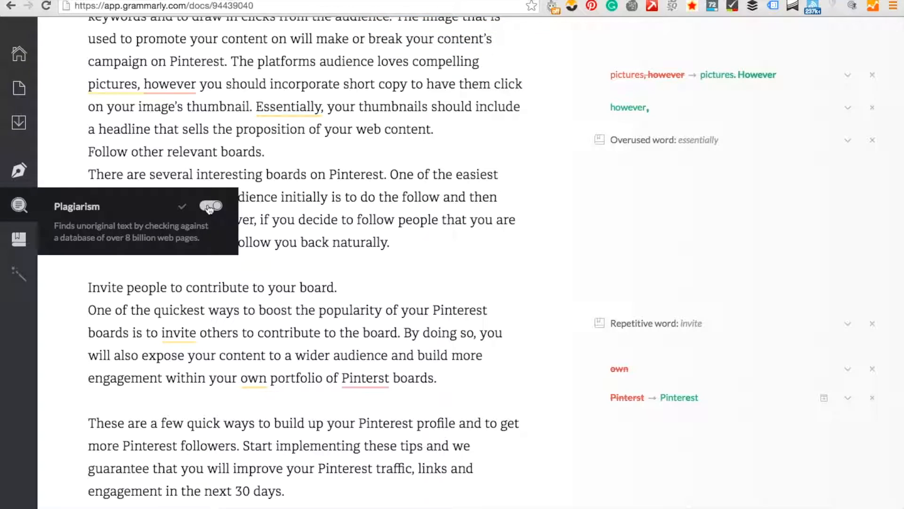
{"action": "left_click", "coordinate": [211, 206]}
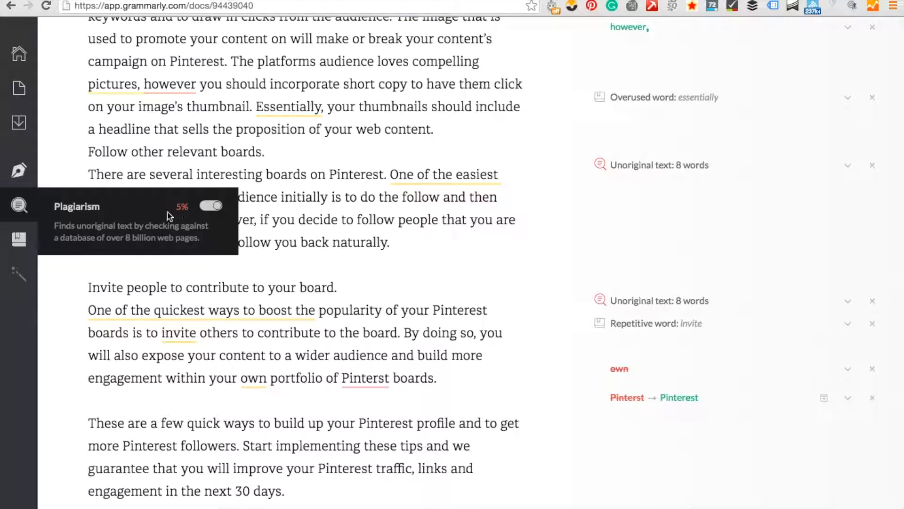
{"action": "mouse_move", "coordinate": [19, 239]}
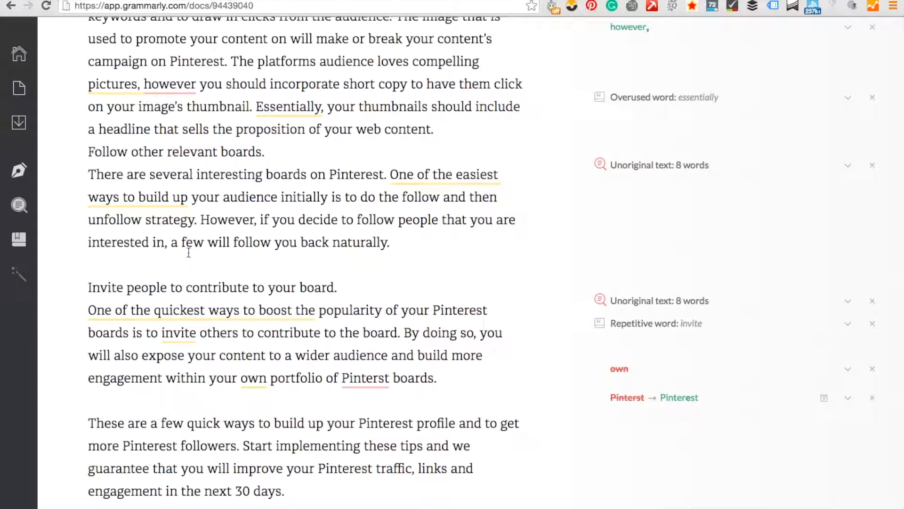
{"action": "mouse_move", "coordinate": [529, 360]}
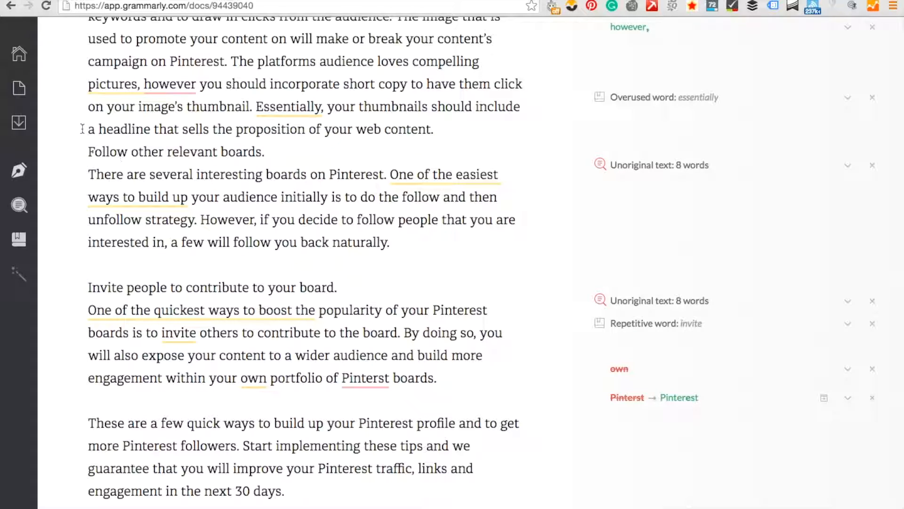
- Return to the My Grammarly documents dashboard, closing the Pinterest draft
{"action": "left_click", "coordinate": [19, 53]}
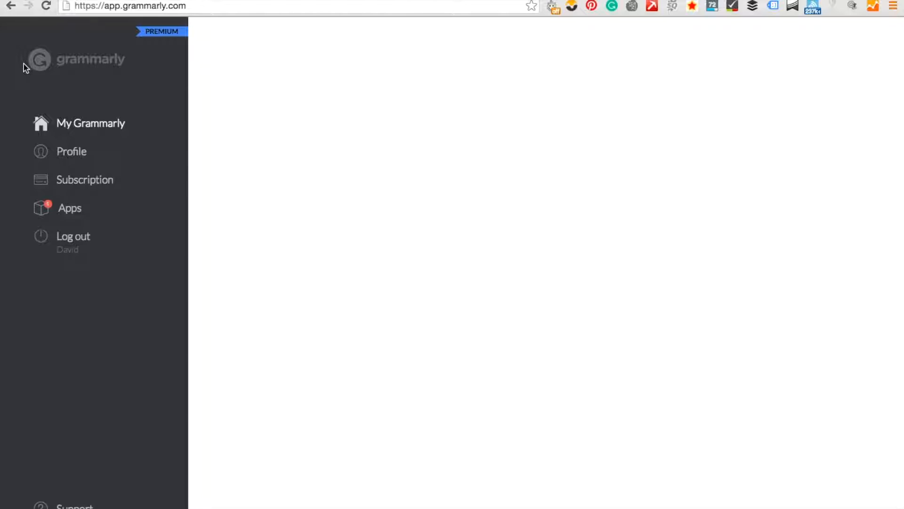